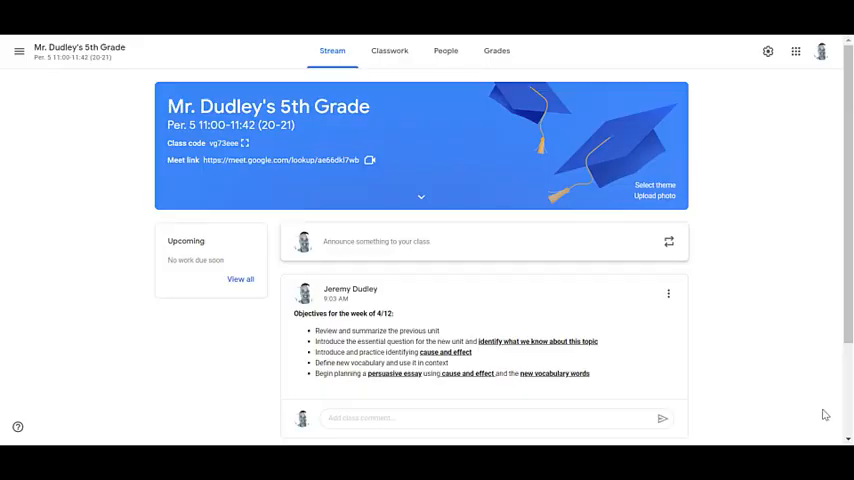
Open the announcement box, then view Test Student's Email student option on the People roster.
left_click(430, 241)
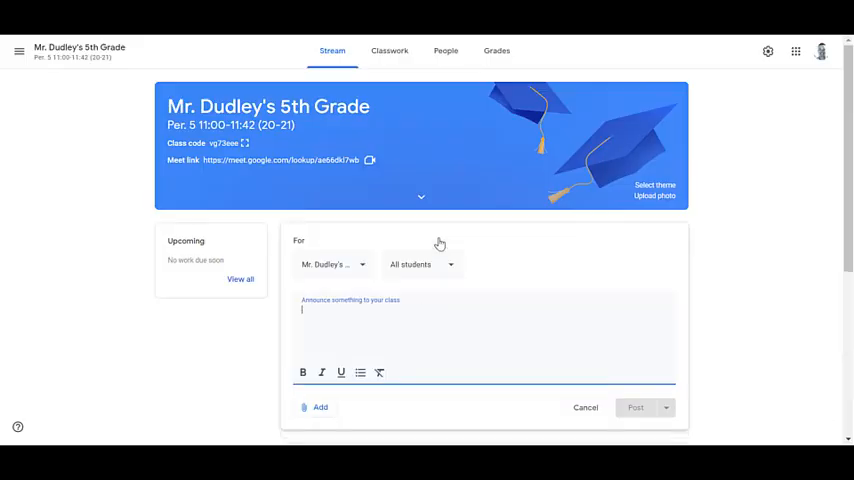
mouse_move(341, 372)
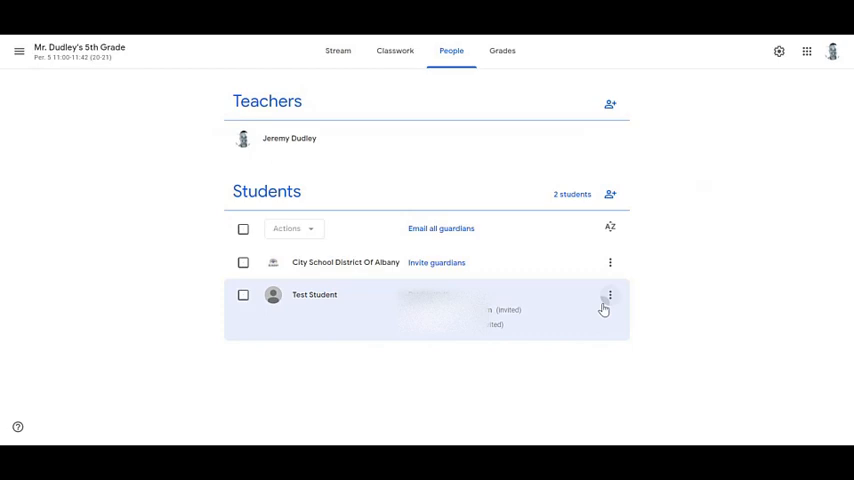
left_click(610, 294)
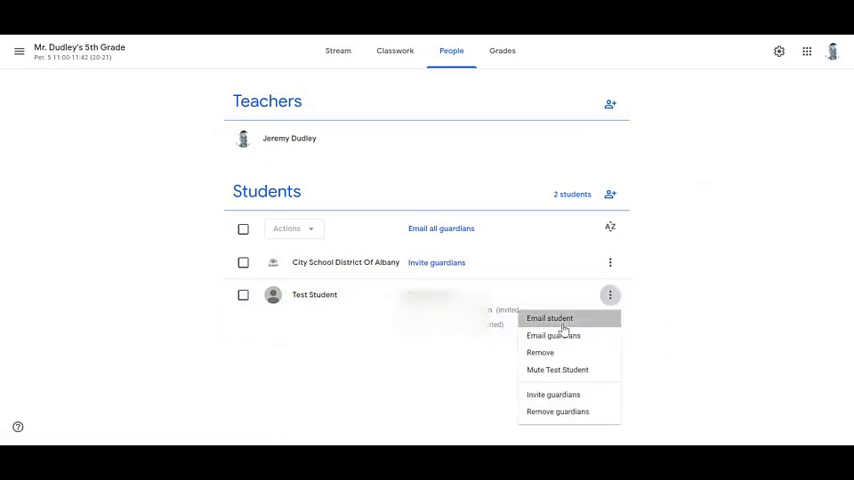
left_click(549, 318)
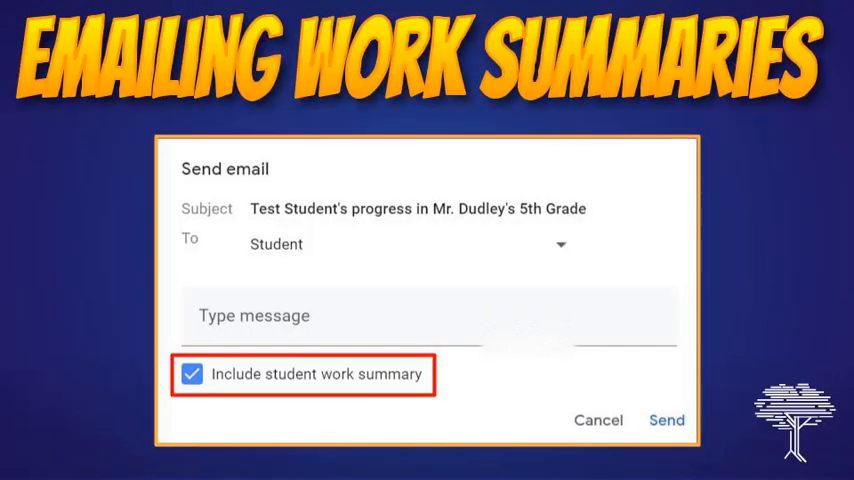
left_click(666, 419)
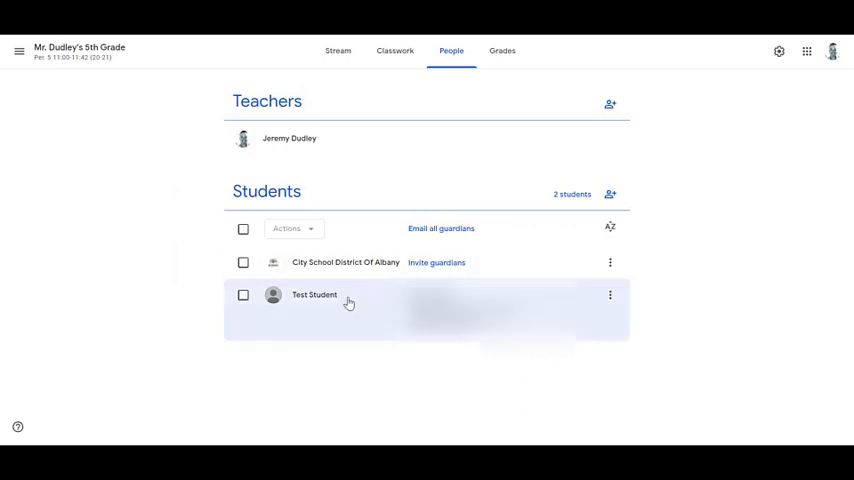
From Test Student's work page, email the student with the work summary included.
left_click(314, 294)
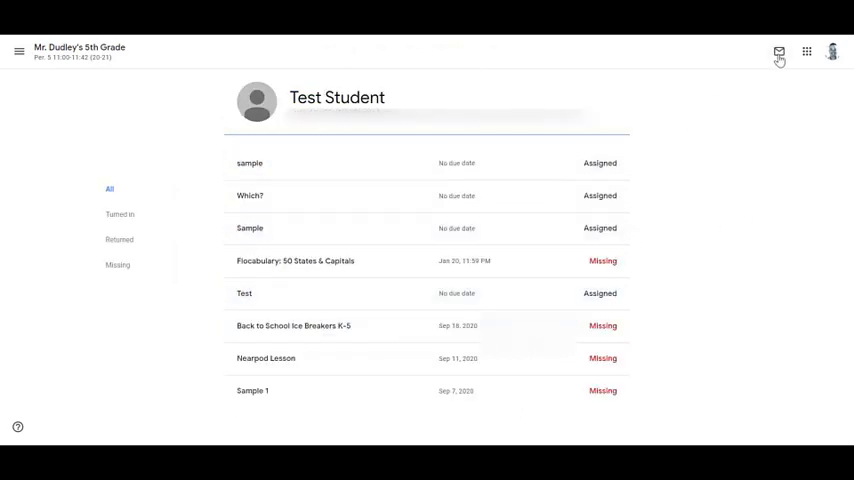
left_click(779, 51)
type("This is your work summary.")
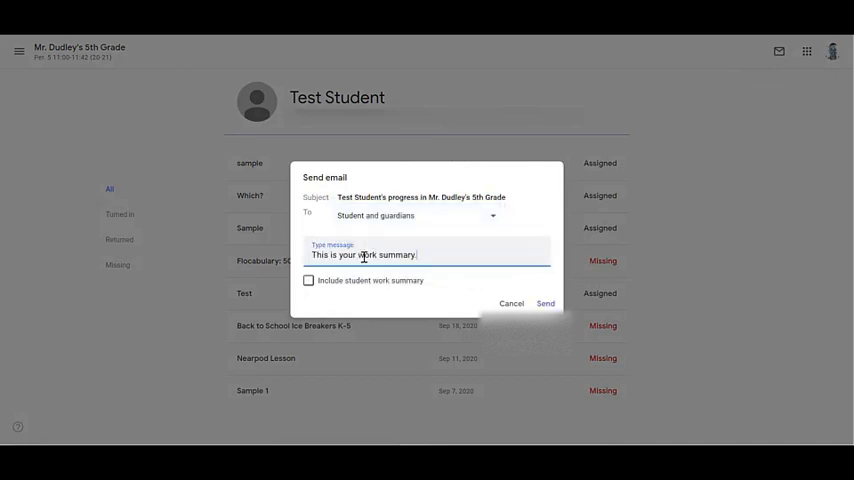
left_click(545, 303)
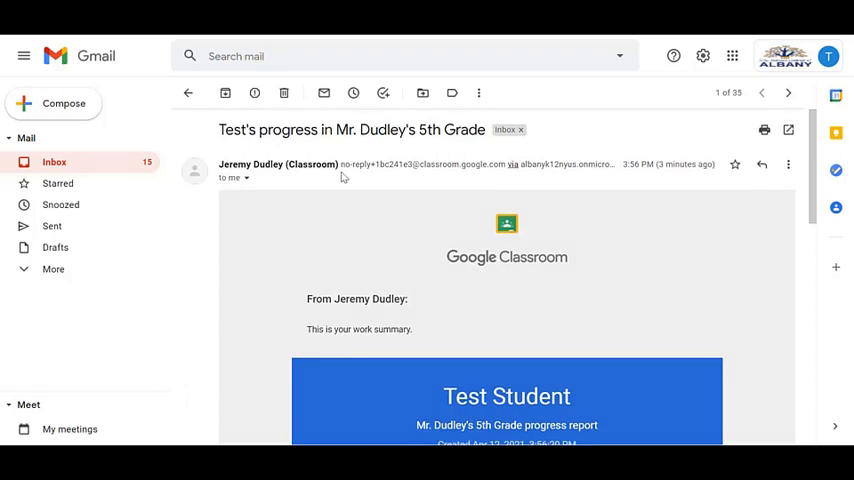
scroll("down", 3)
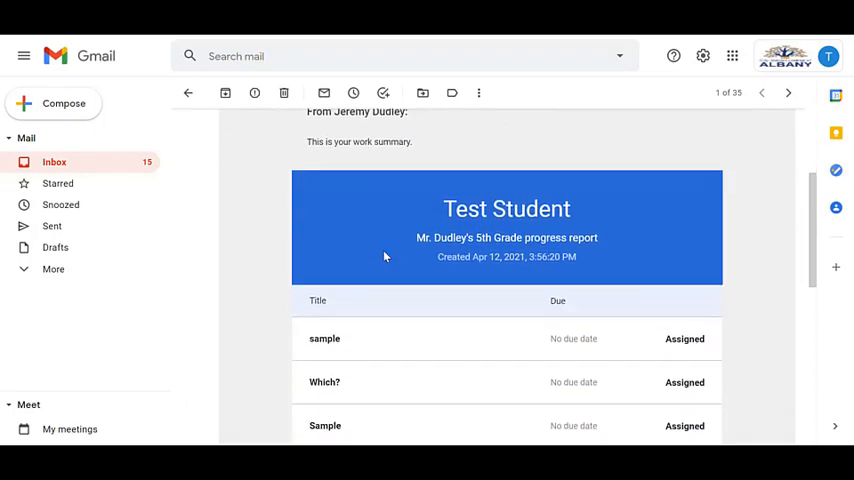